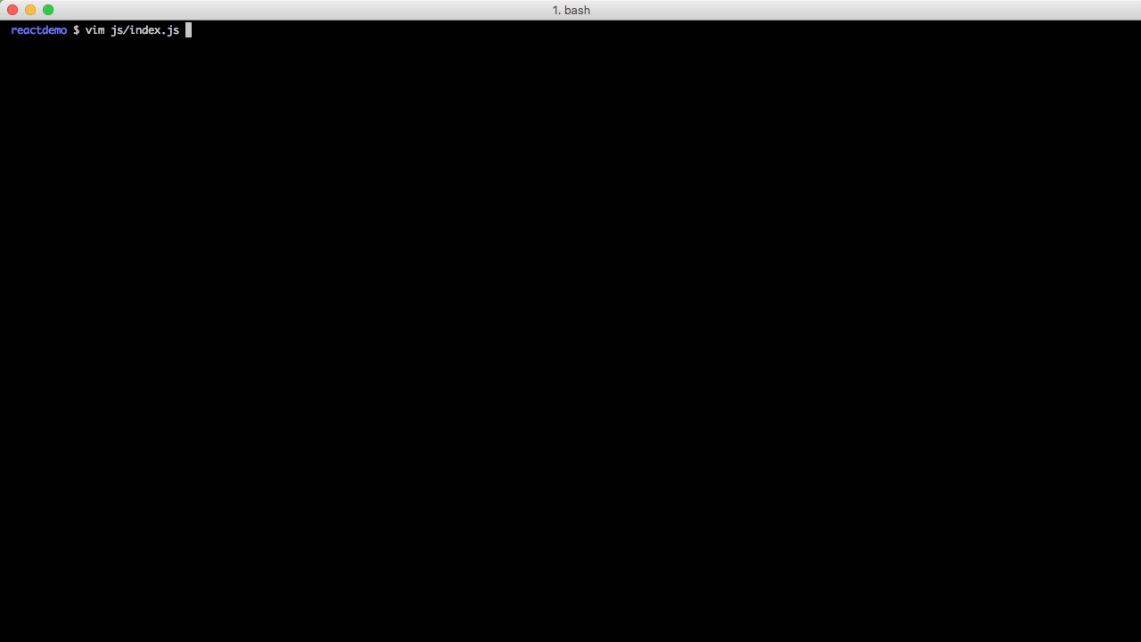
Open js/index.js, write newTodo and removeTodo action creators, and bind newTodo in bindActionCreators
key("Return")
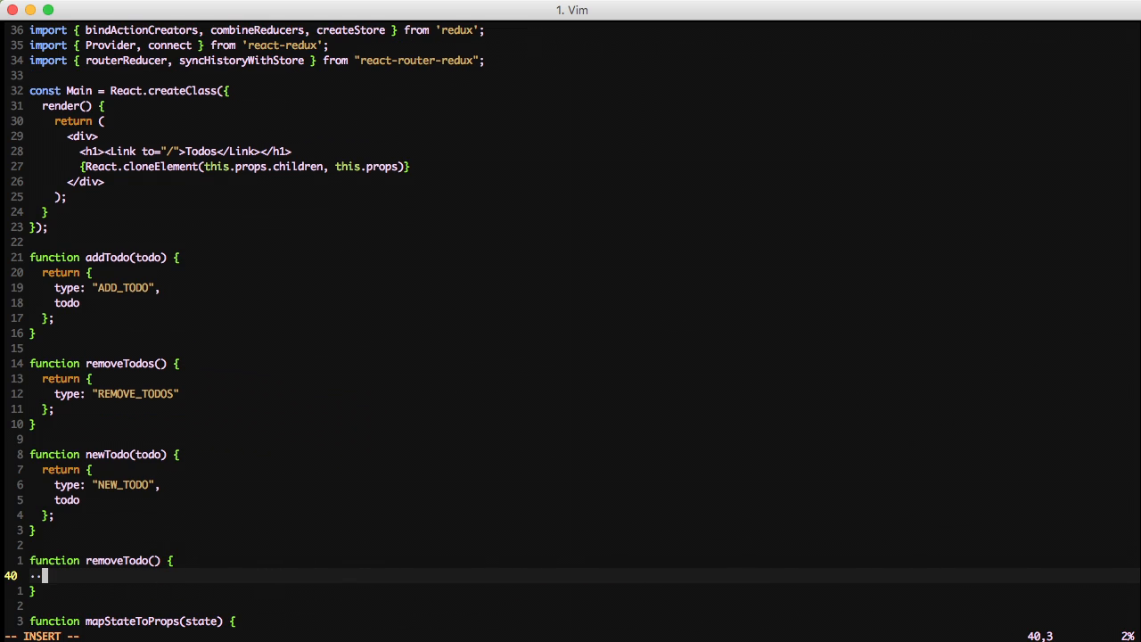
type("return {};")
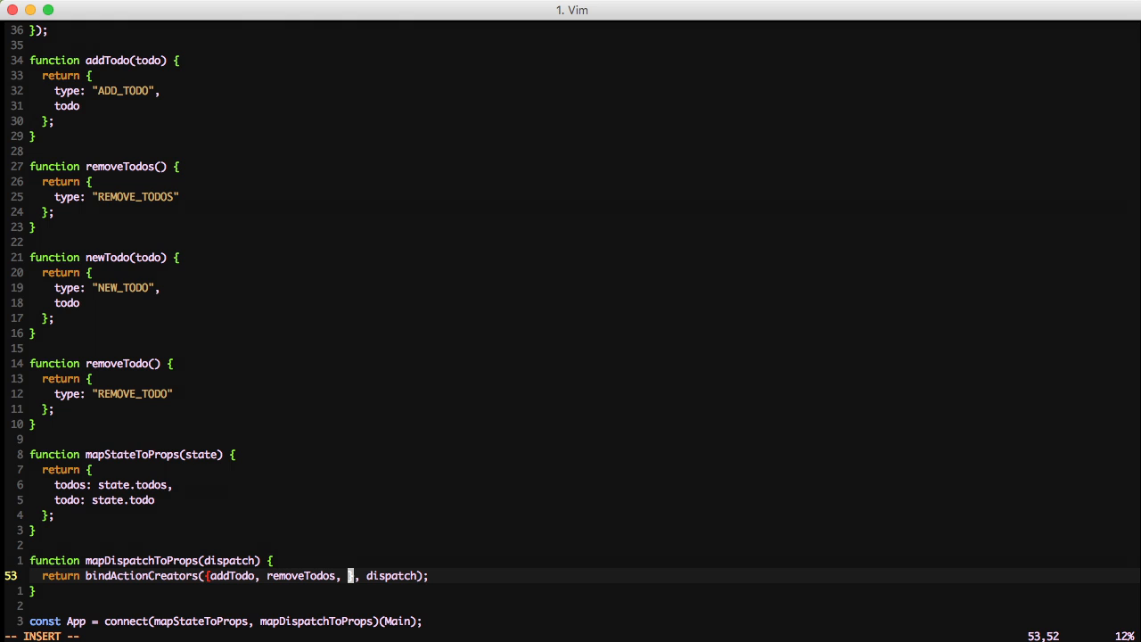
type("newT")
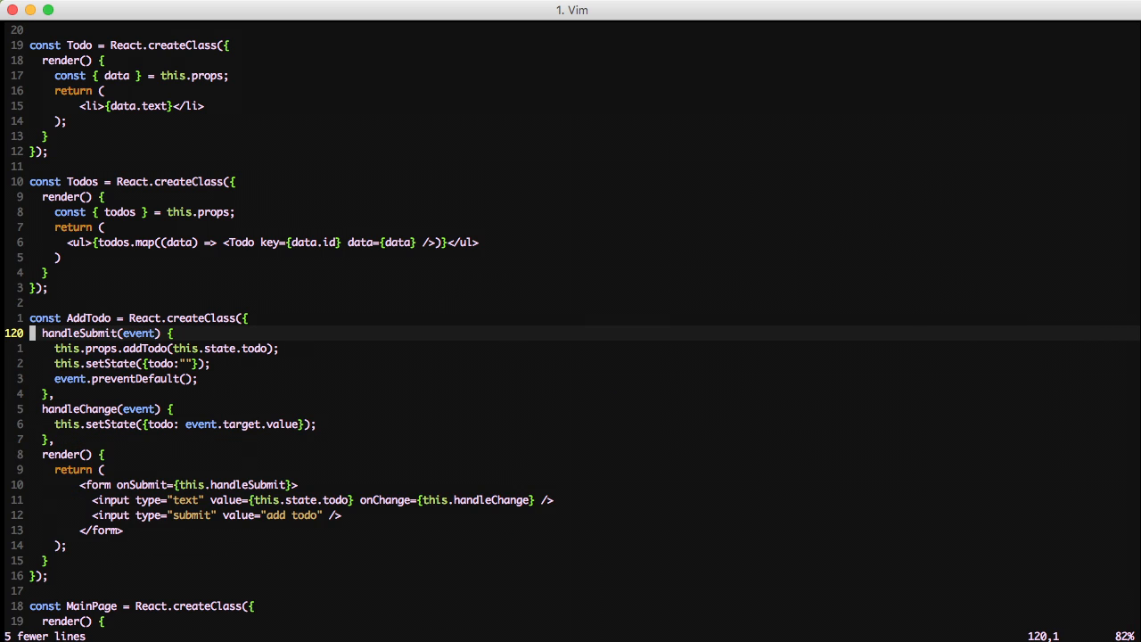
Delete AddTodo's getInitialState and replace this.state.todo with this.props.todo
key("j")
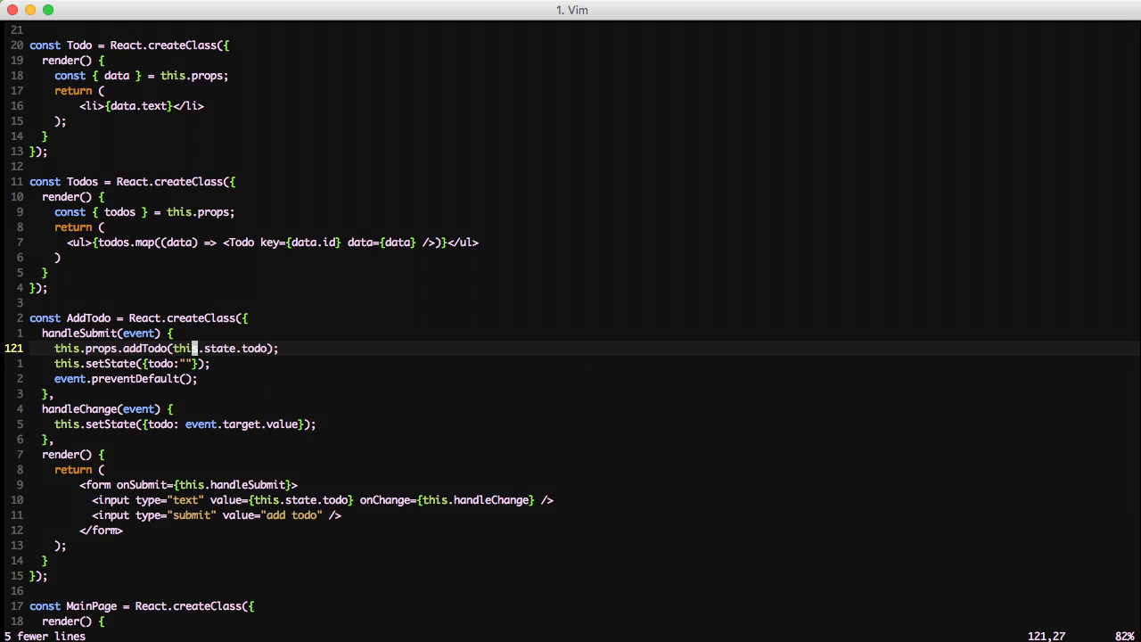
type("props.removeTodos.bind()}>Remove all Todos</button>")
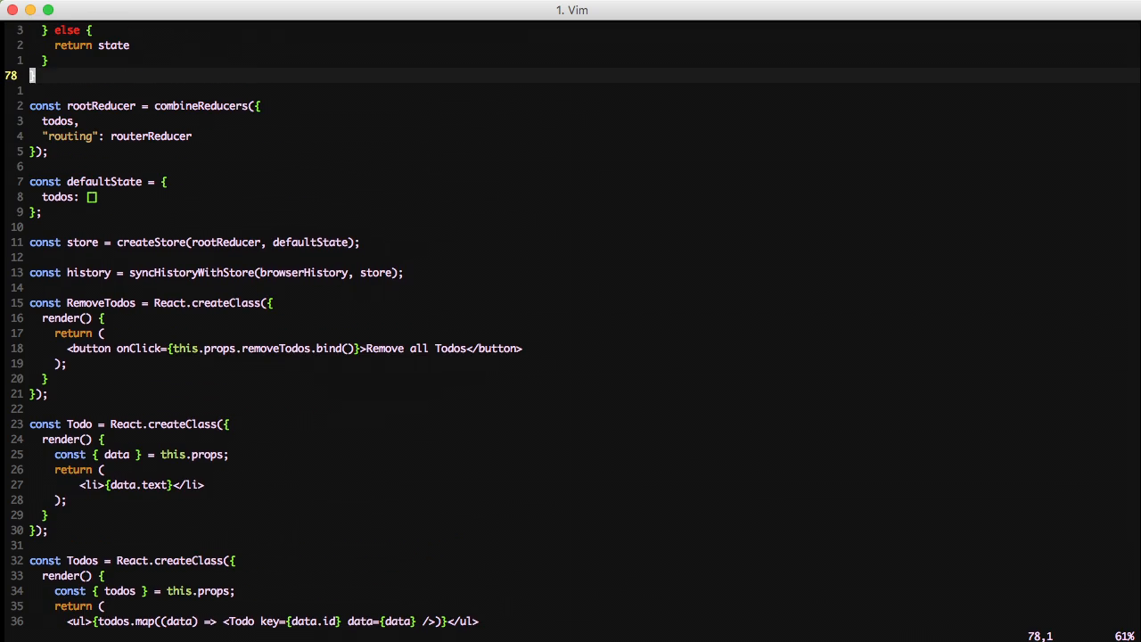
Add const todoInitialState = "" and a todo reducer returning action.todo on NEW_TODO
type("con")
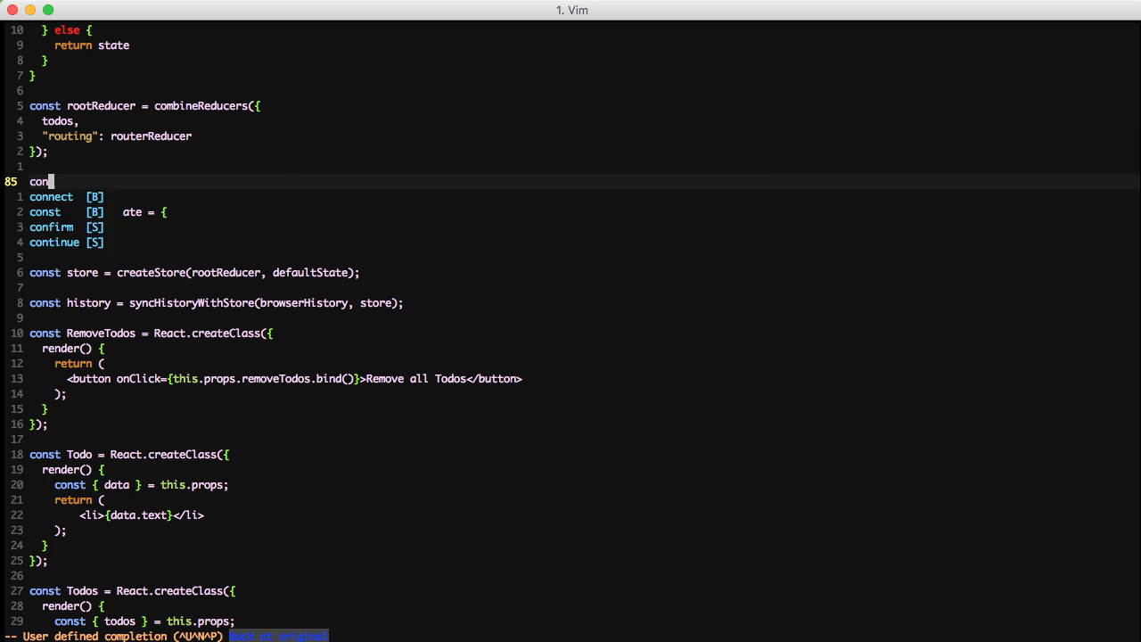
type("todoIniti")
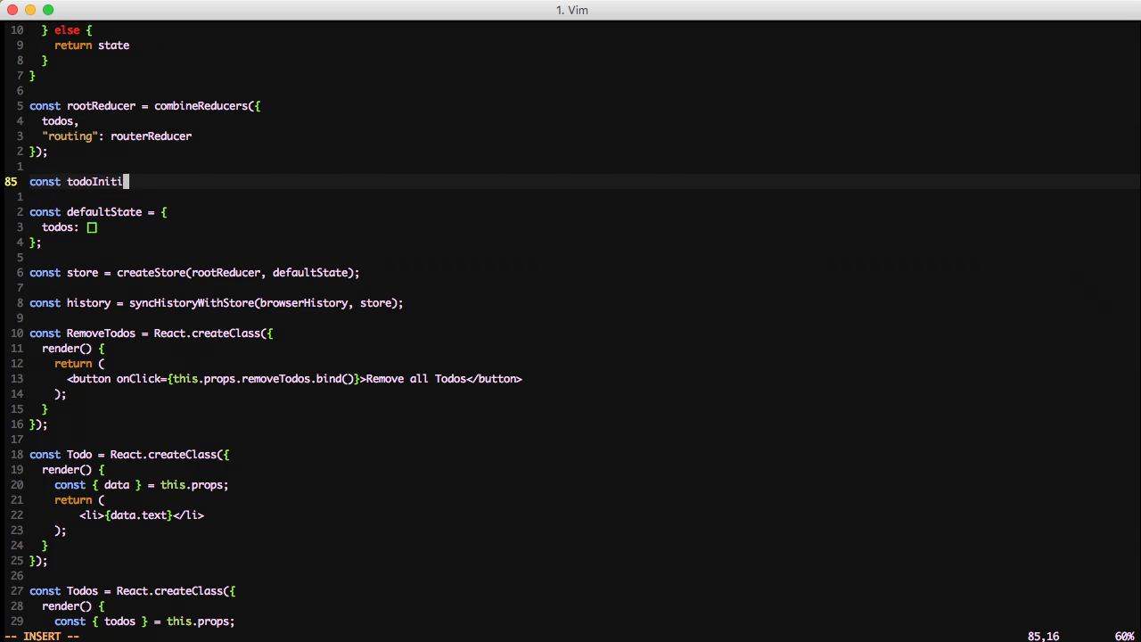
type("alState = \"\";")
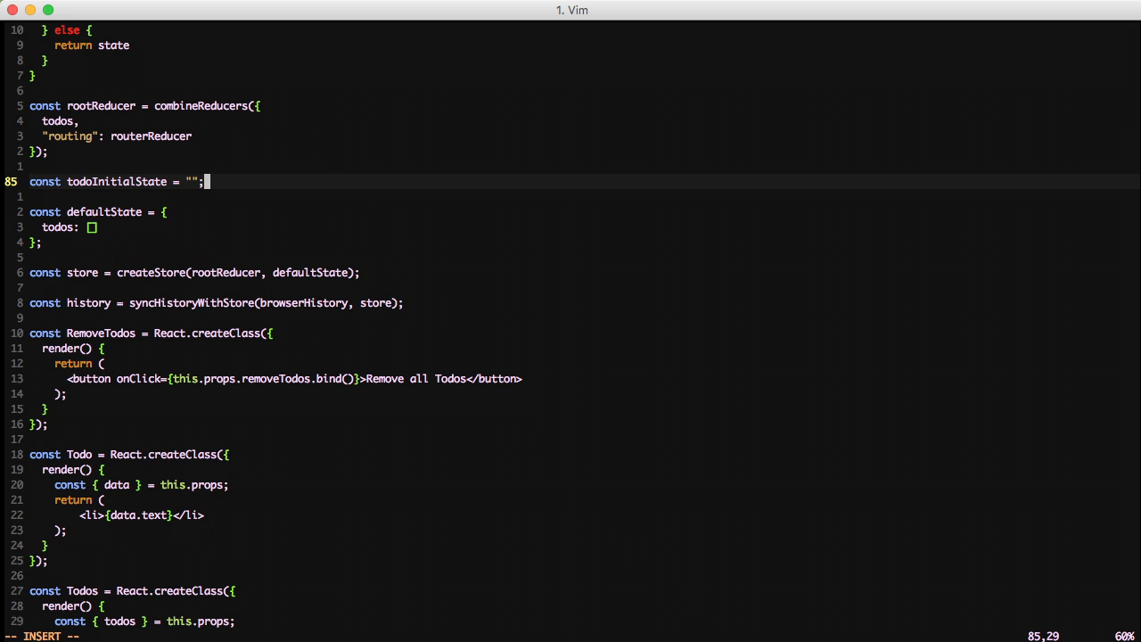
type("function todo(state=todoInitialState, action) {")
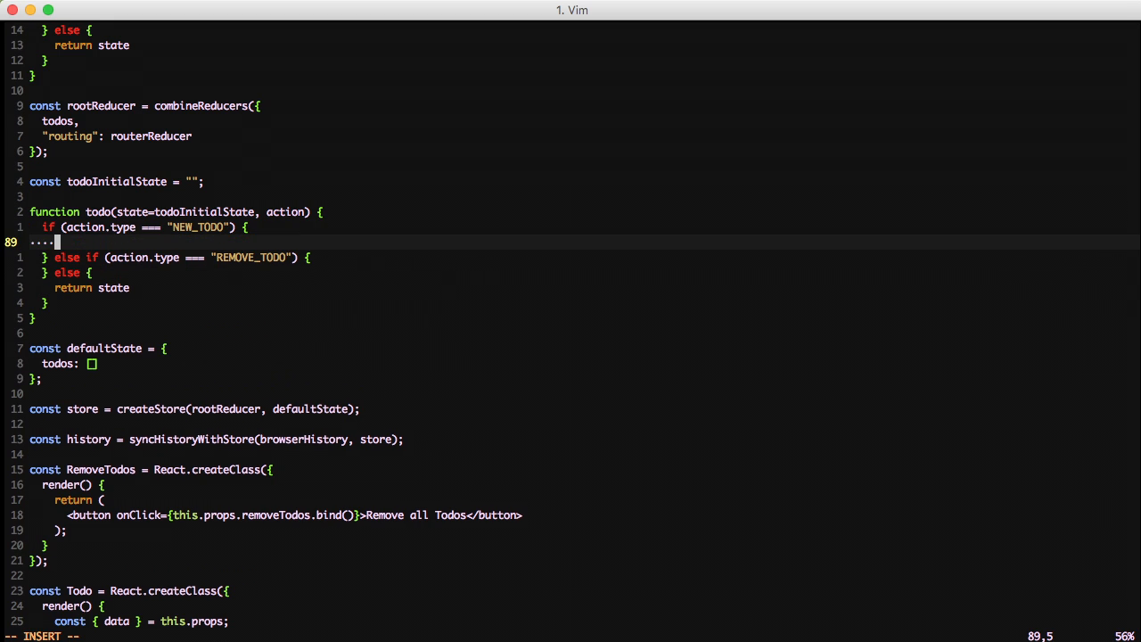
type("return action.todo")
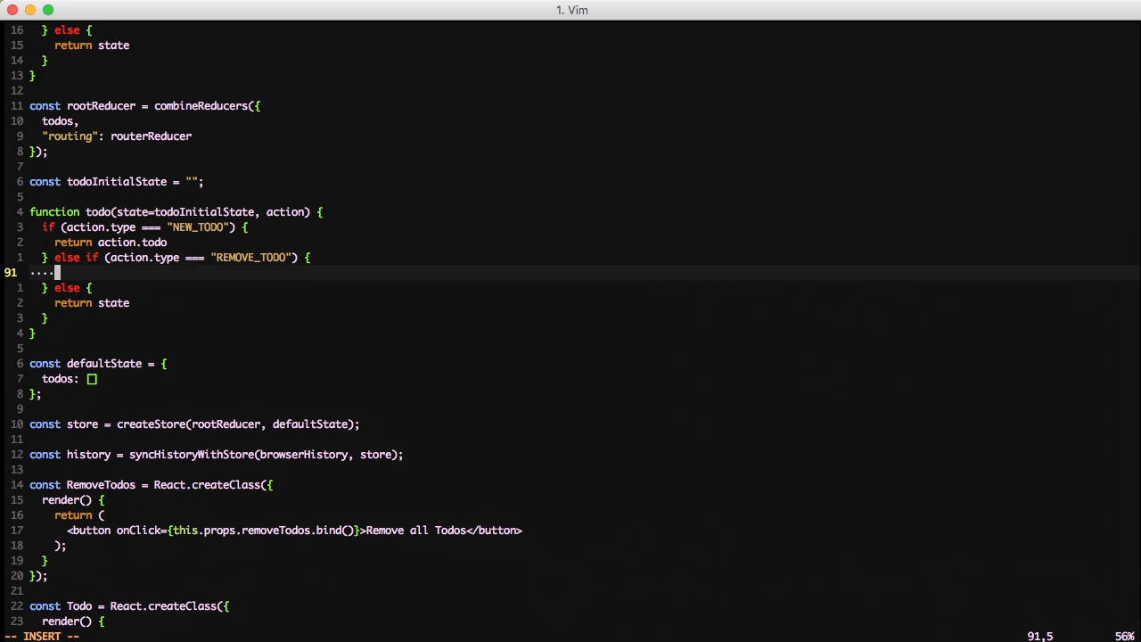
type("return \"\";")
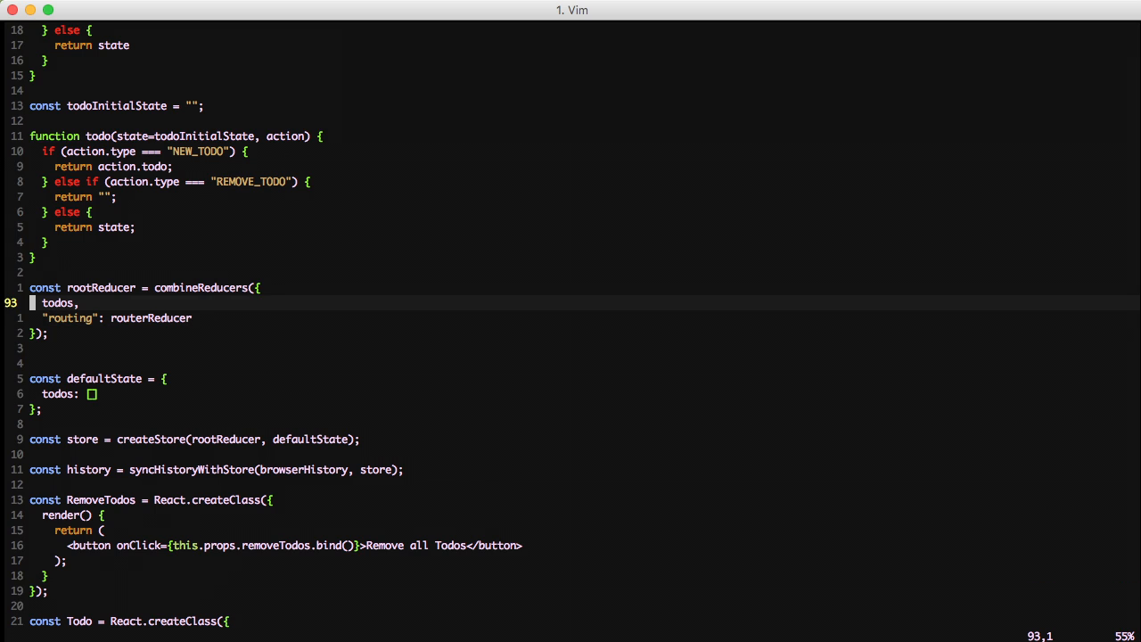
Return "" in the REMOVE_TODO branch and add todo to combineReducers
type("todo")
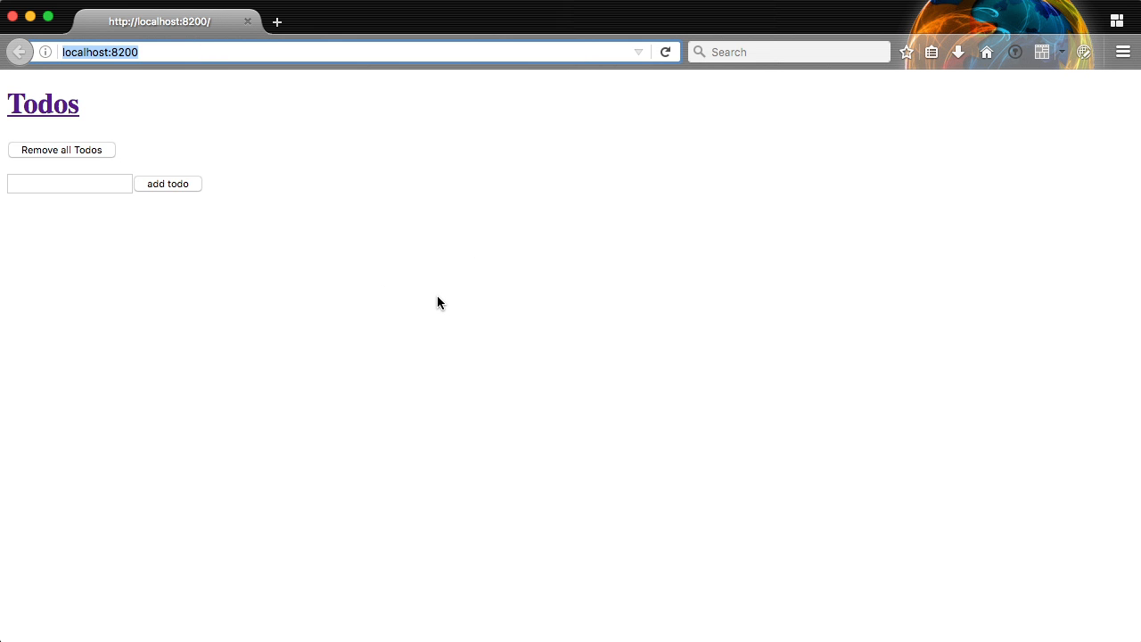
mouse_move(98, 191)
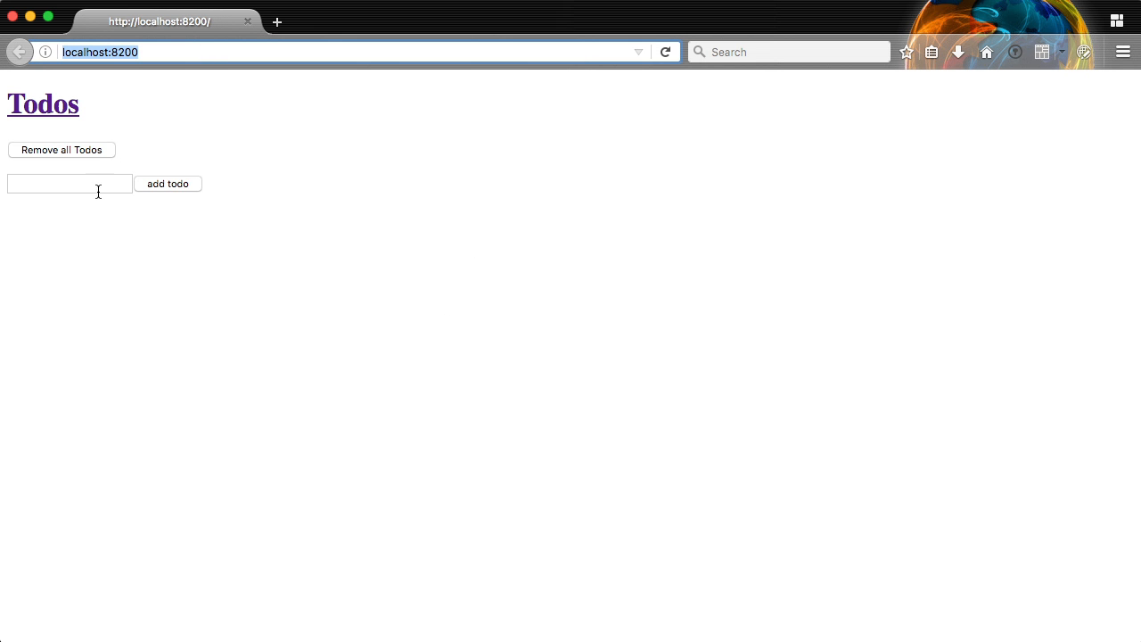
Add todos '1 todo' through '4 todos', then click Remove all Todos to empty the list
type("1 todos")
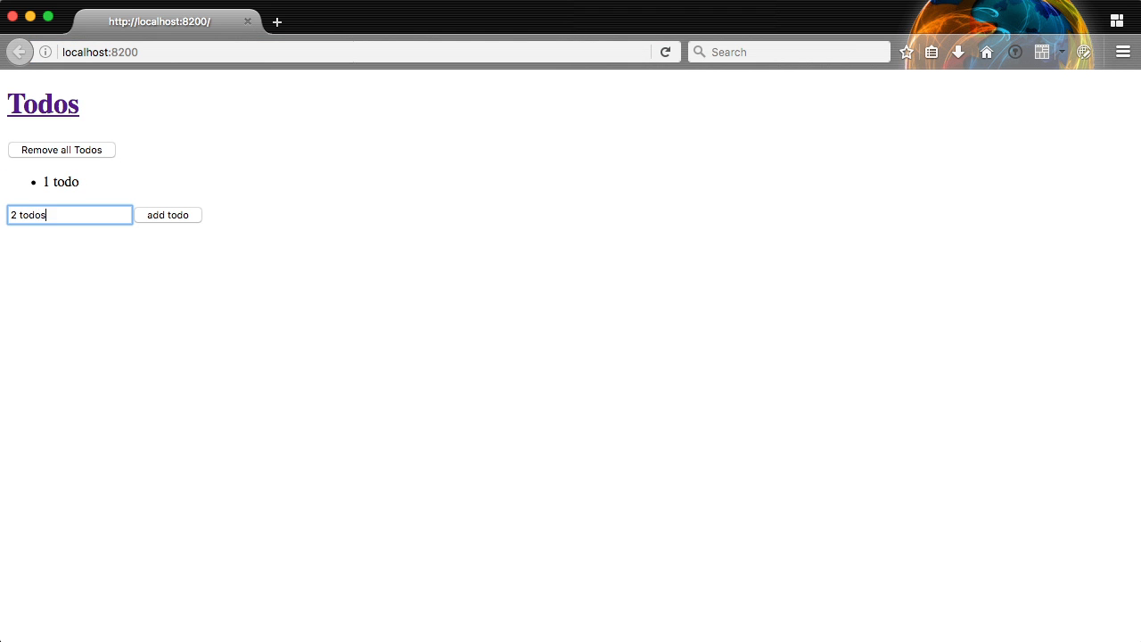
left_click(168, 215)
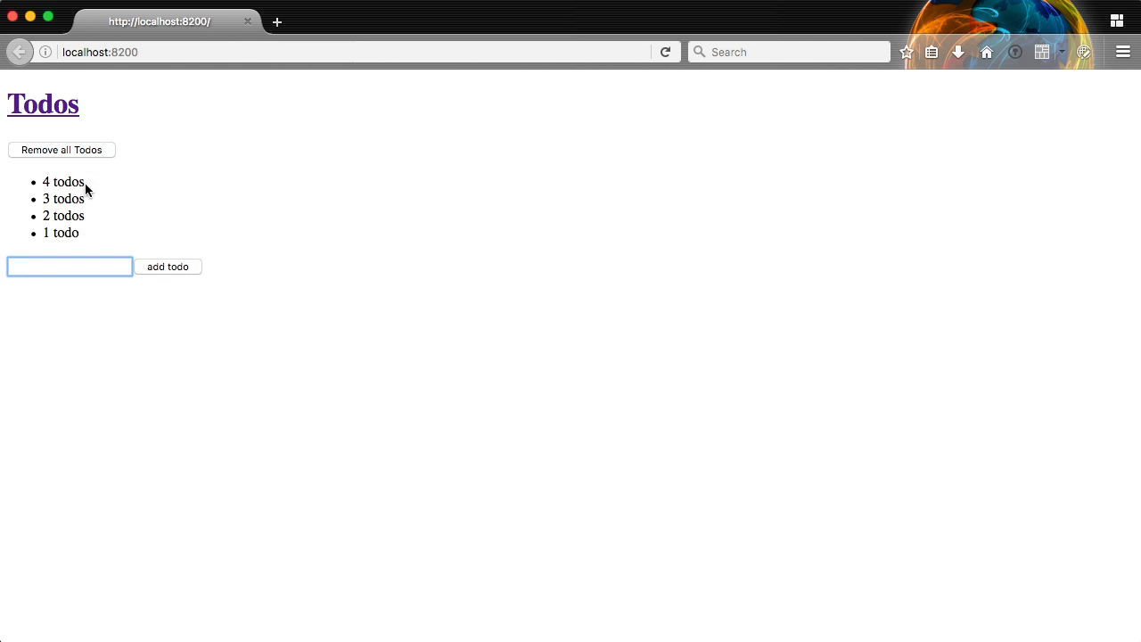
left_click(62, 149)
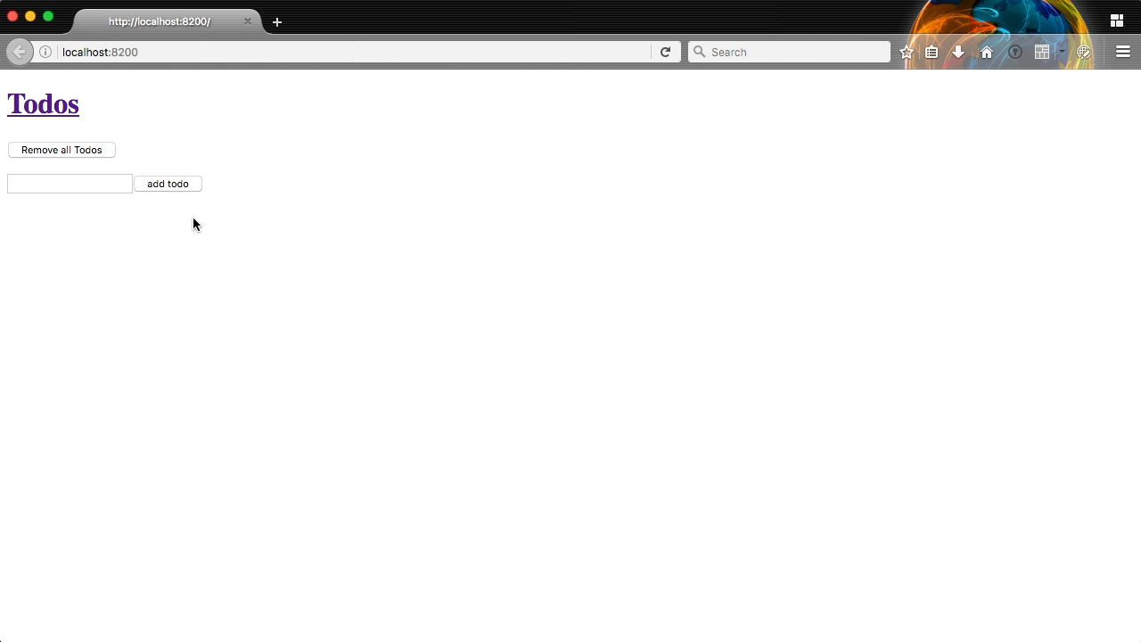
mouse_move(199, 220)
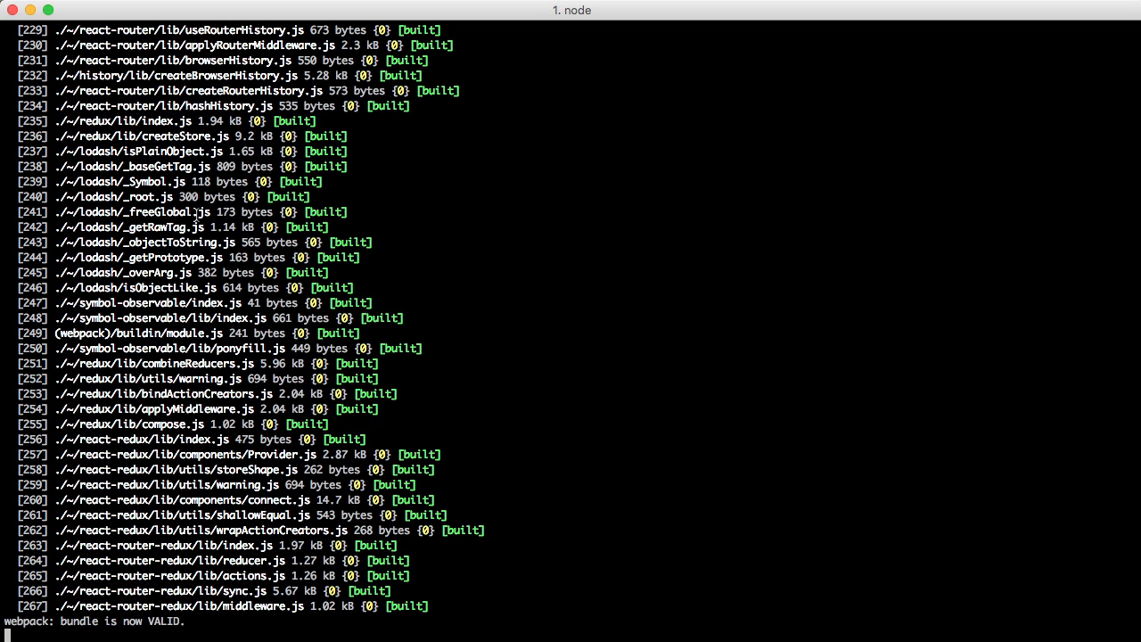
Stop the webpack dev server with Ctrl+C, returning to the reactdemo prompt
key("ctrl+c")
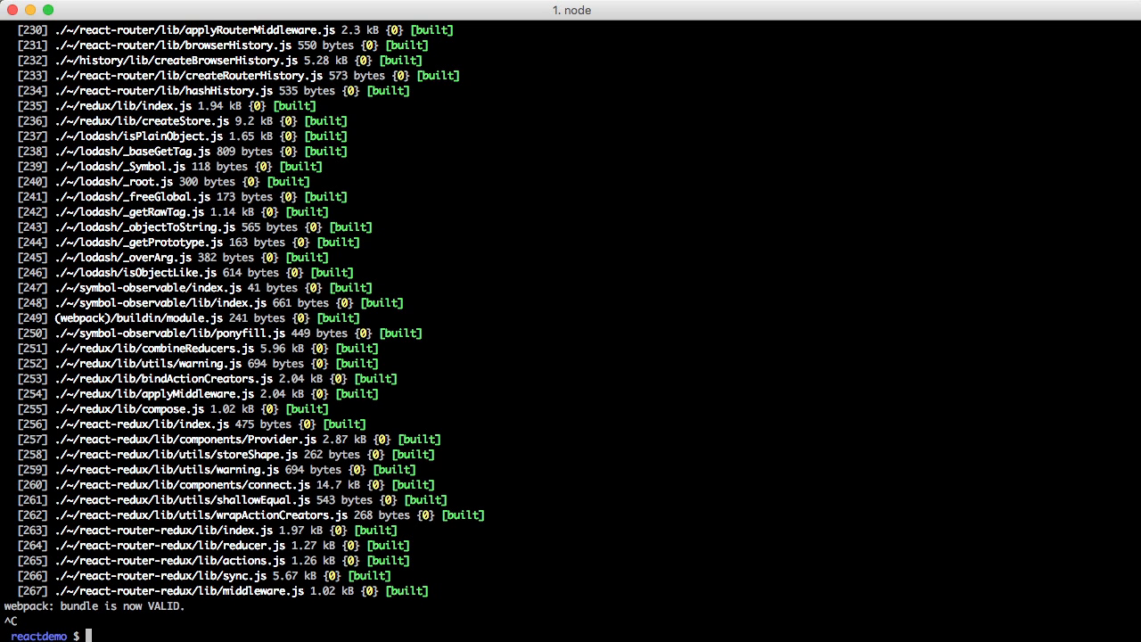